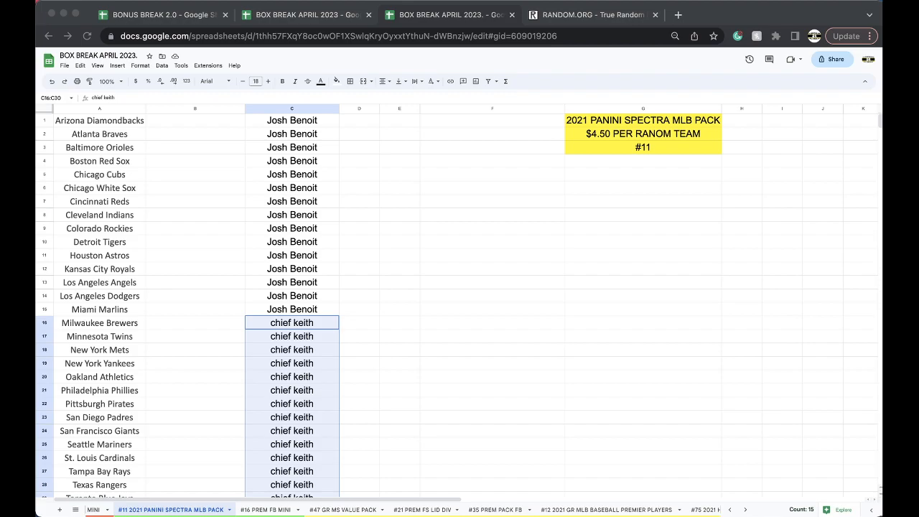
mouse_move(181, 371)
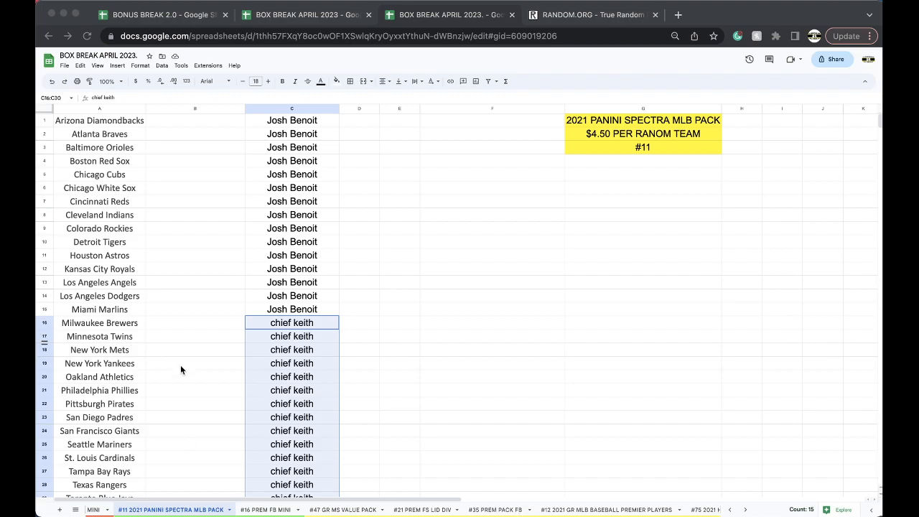
Select column C to copy every buyer name assigned to the teams.
click(292, 110)
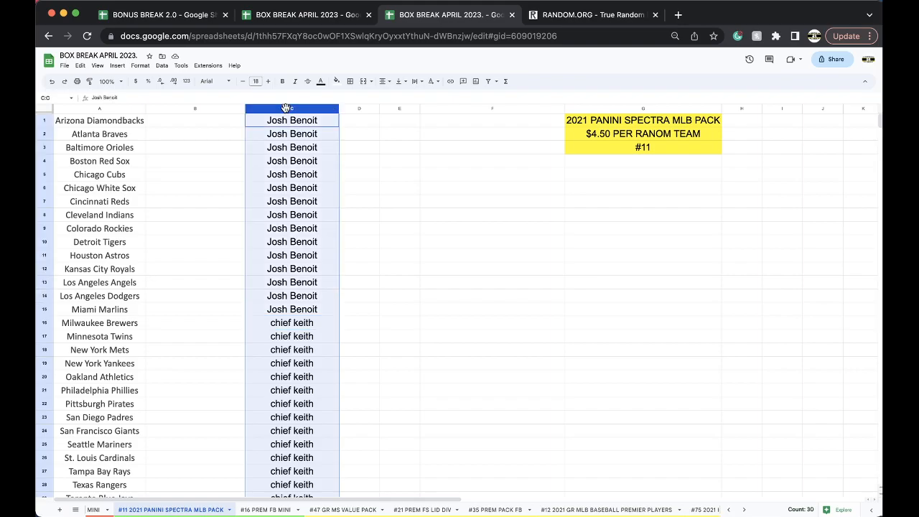
Bring up RANDOM.ORG's List Randomizer and enter the 30 buyer names.
click(592, 15)
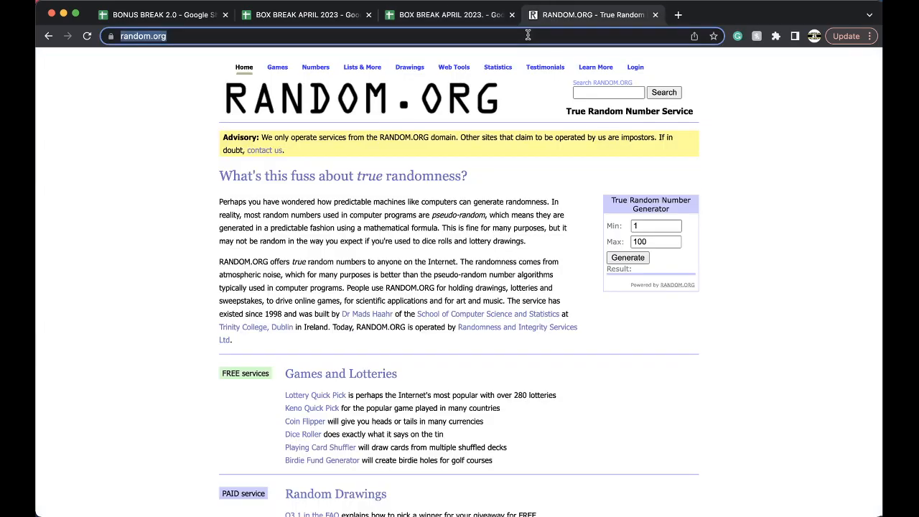
scroll(down, 3)
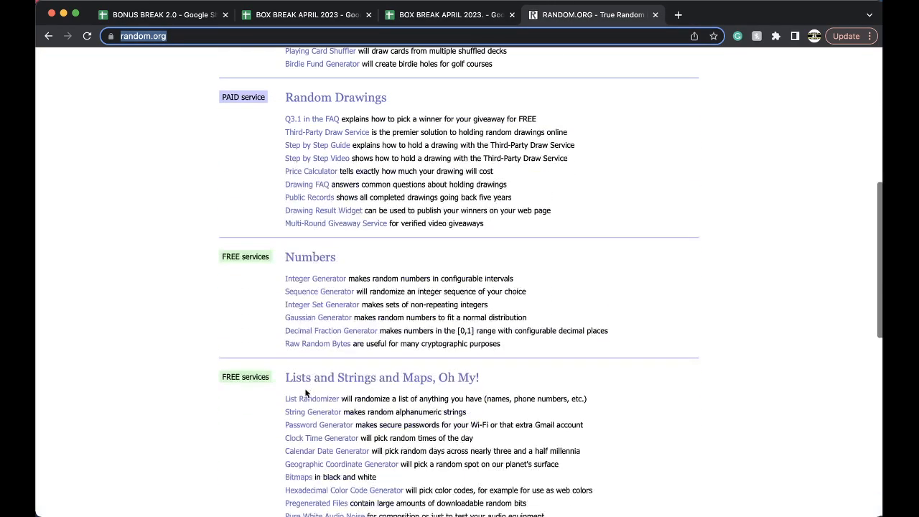
click(312, 399)
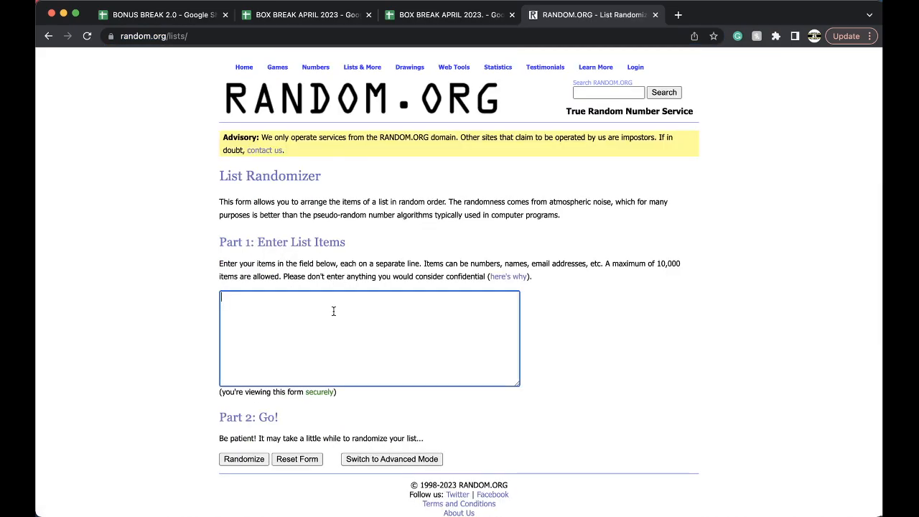
click(244, 460)
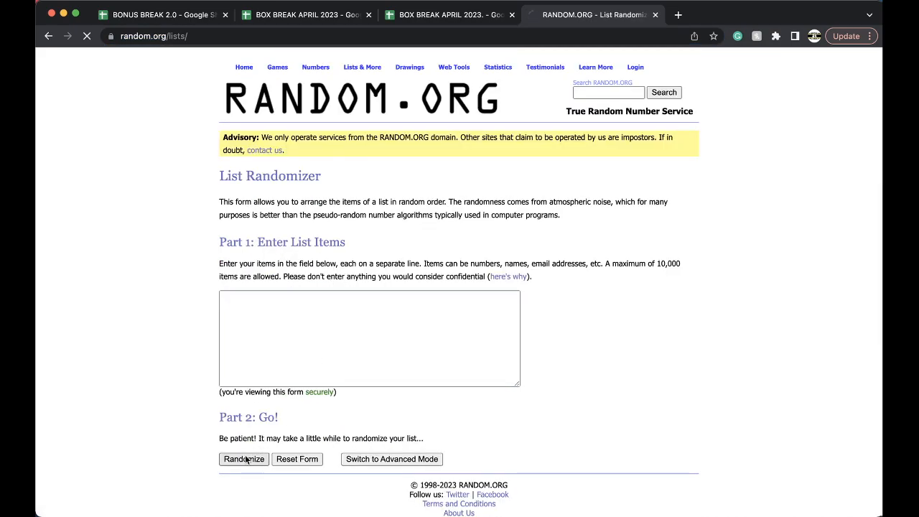
Shuffle the buyer list repeatedly and keep the final randomized order.
click(244, 460)
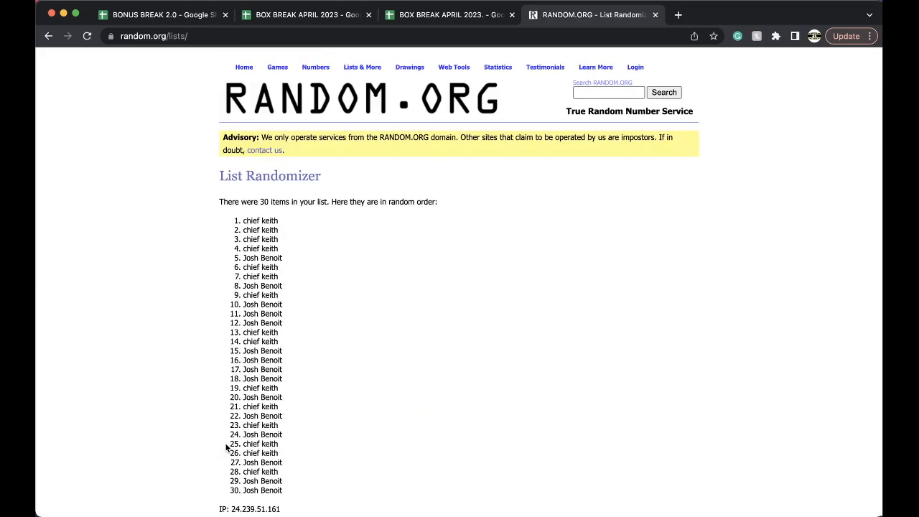
click(235, 443)
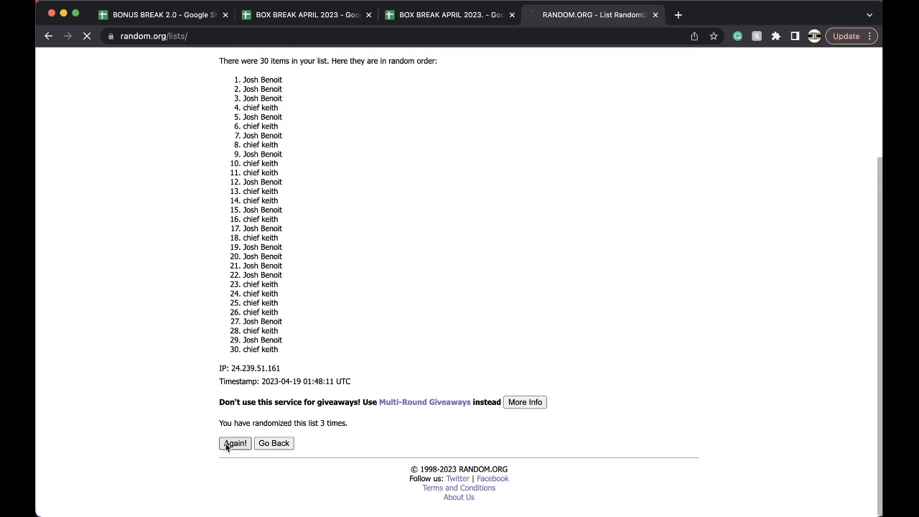
click(236, 442)
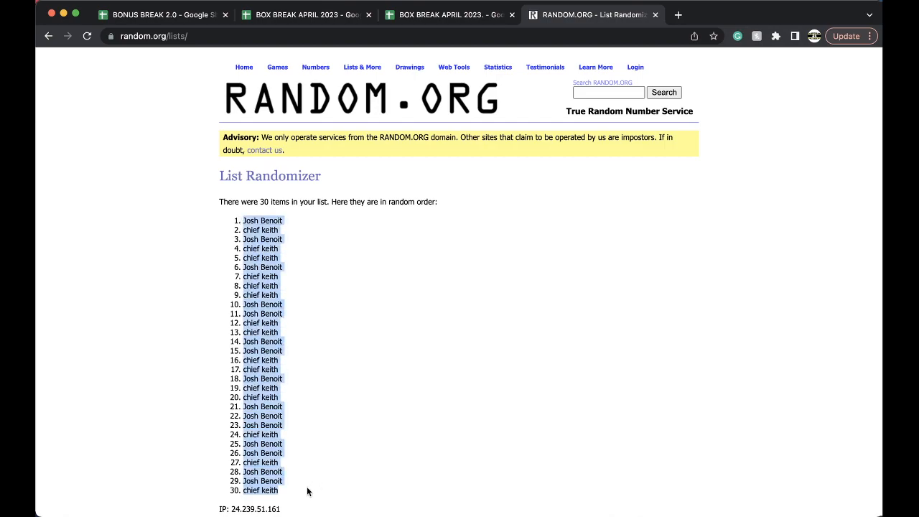
scroll(down, 3)
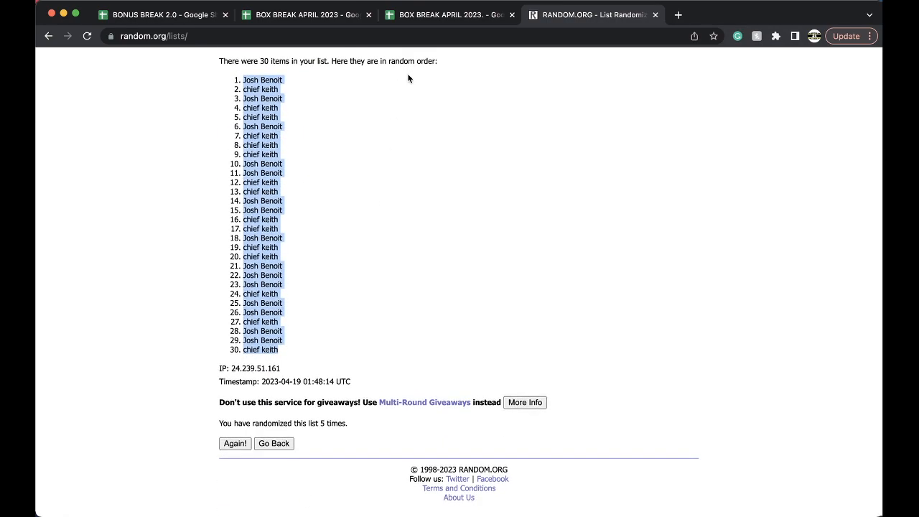
Paste the shuffled buyers into B1 and sort the sheet by column B, A to Z.
click(448, 15)
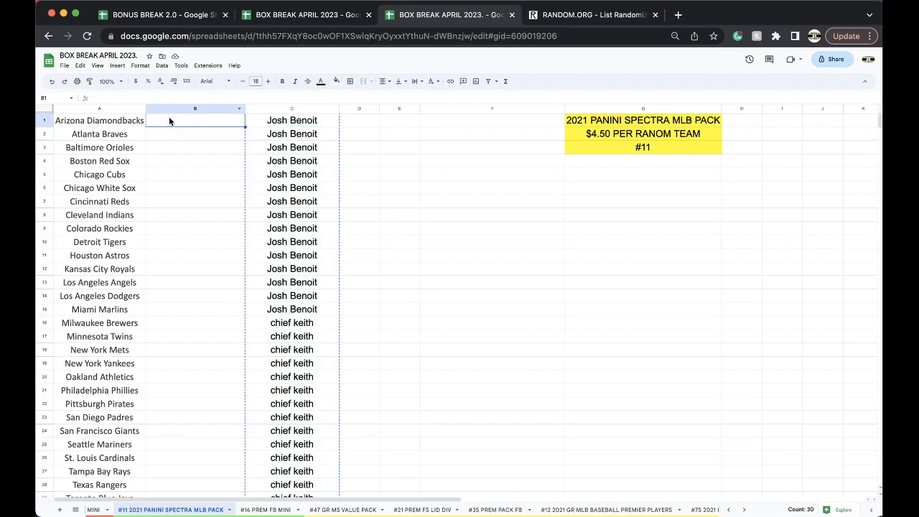
click(255, 81)
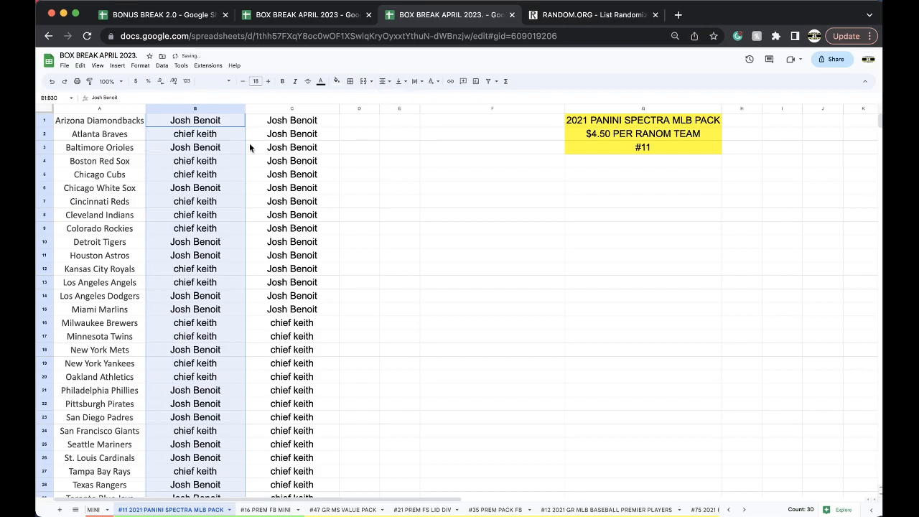
click(161, 66)
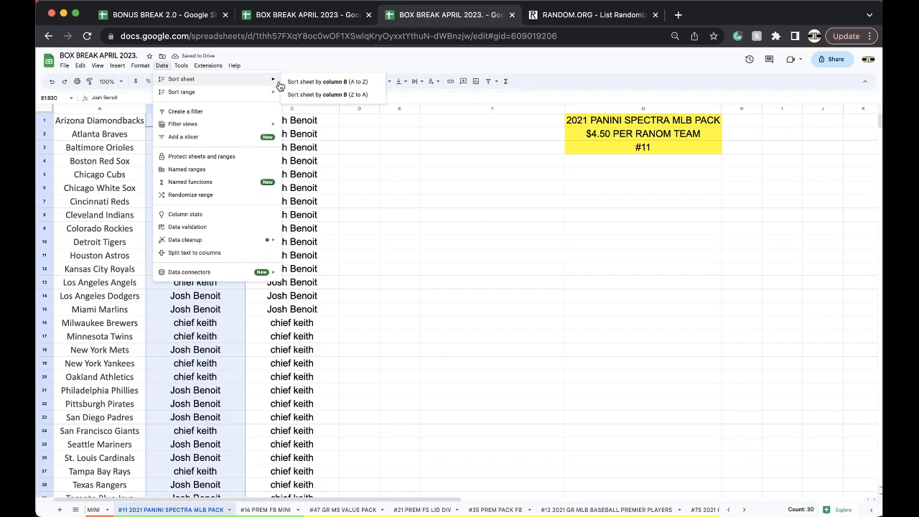
click(325, 81)
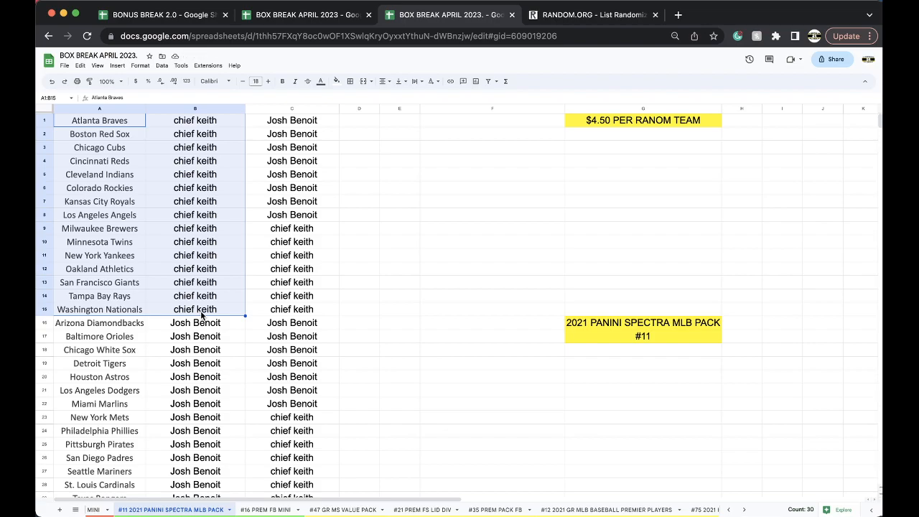
scroll(down, 3)
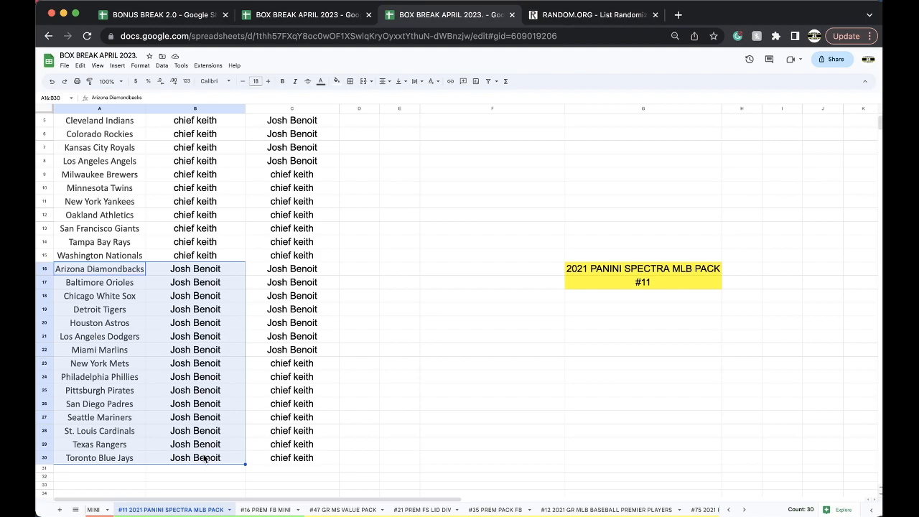
scroll(up, 3)
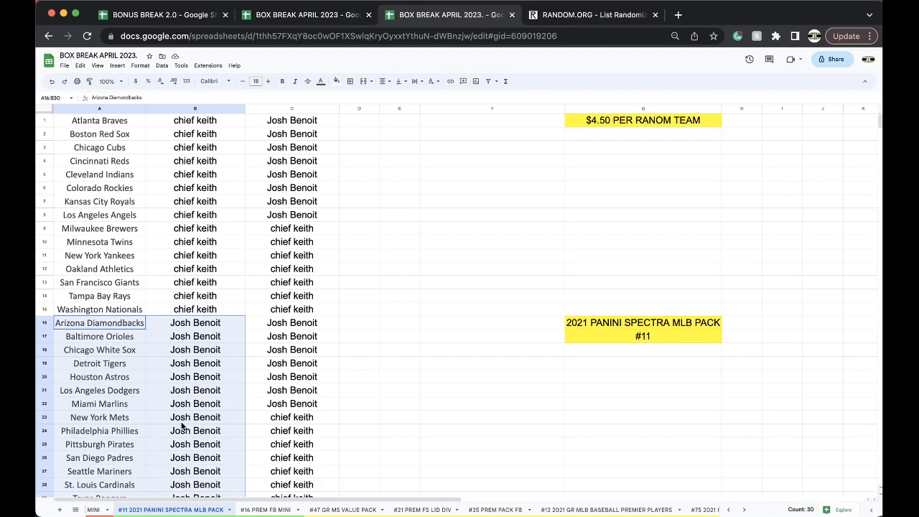
mouse_move(369, 319)
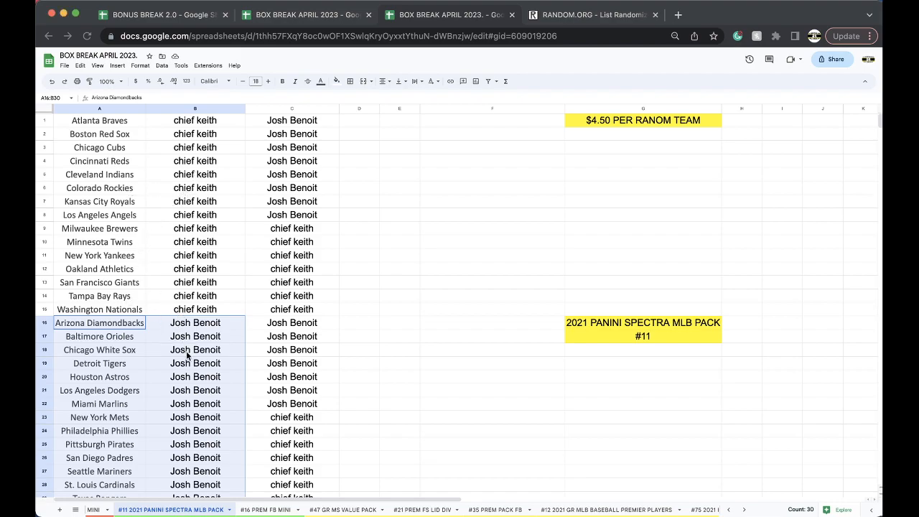
Highlight the Chicago White Sox hit yellow and mark the Chicago Cubs entry.
click(195, 351)
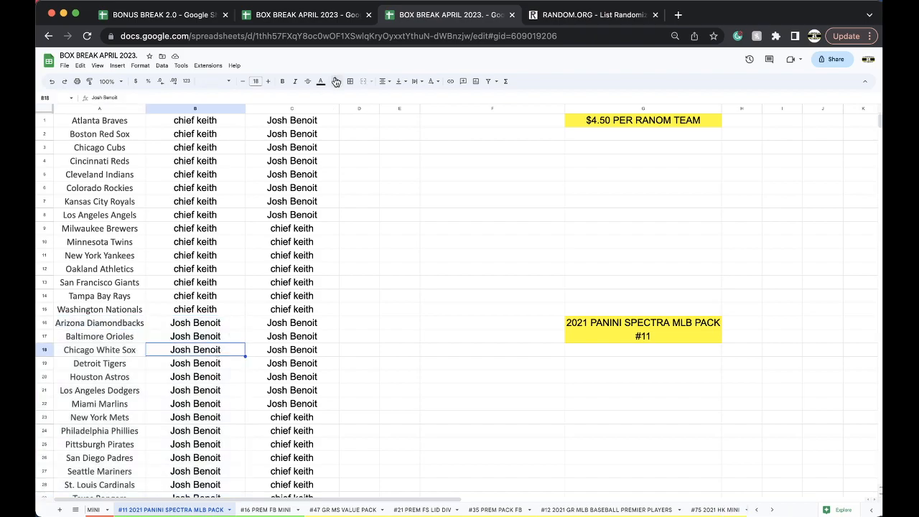
click(321, 81)
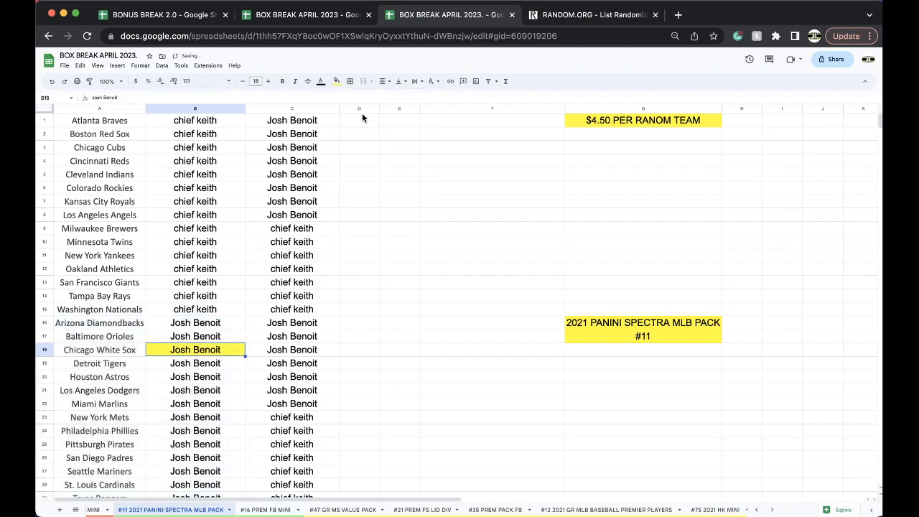
click(196, 146)
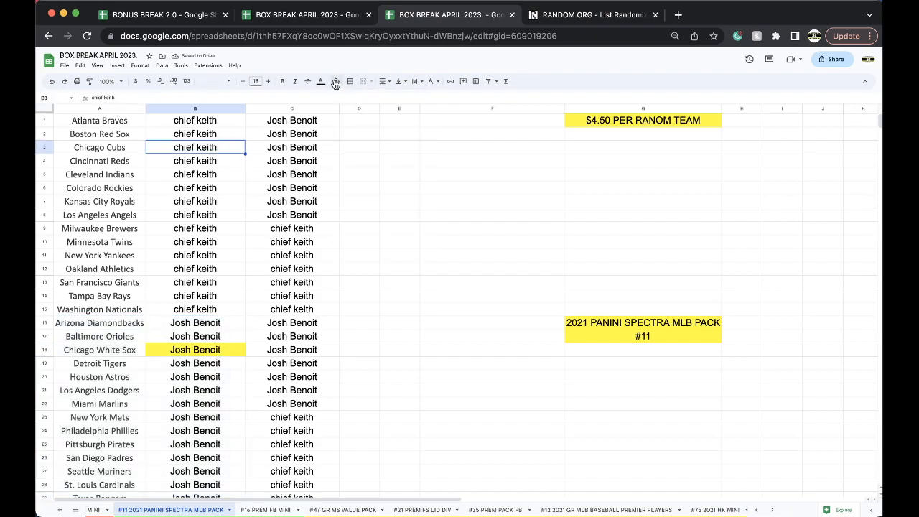
click(336, 80)
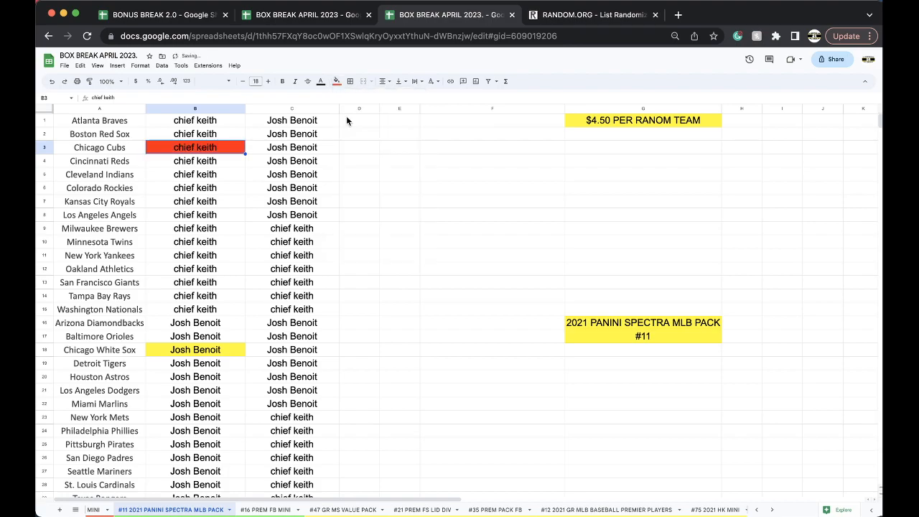
Fill the Los Angeles Angels buyer cell red and switch to the BONUS BREAK 2.0 tab.
click(195, 215)
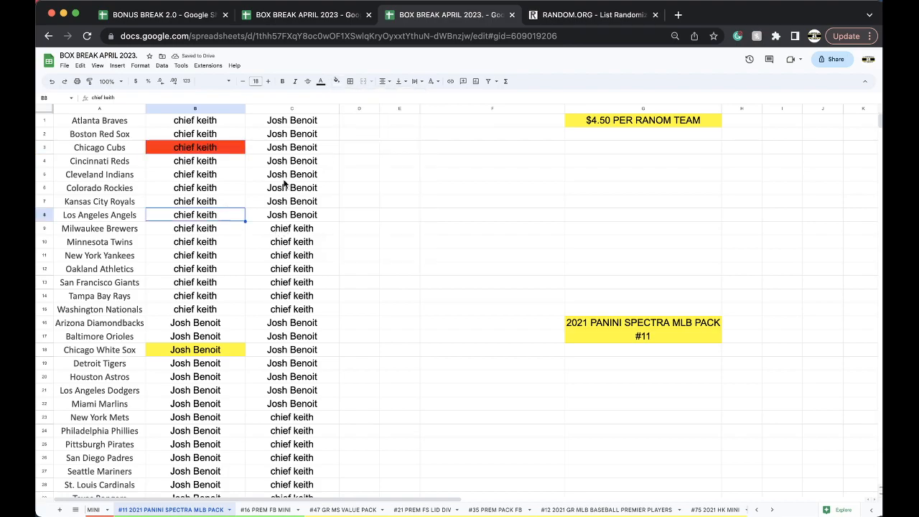
click(337, 80)
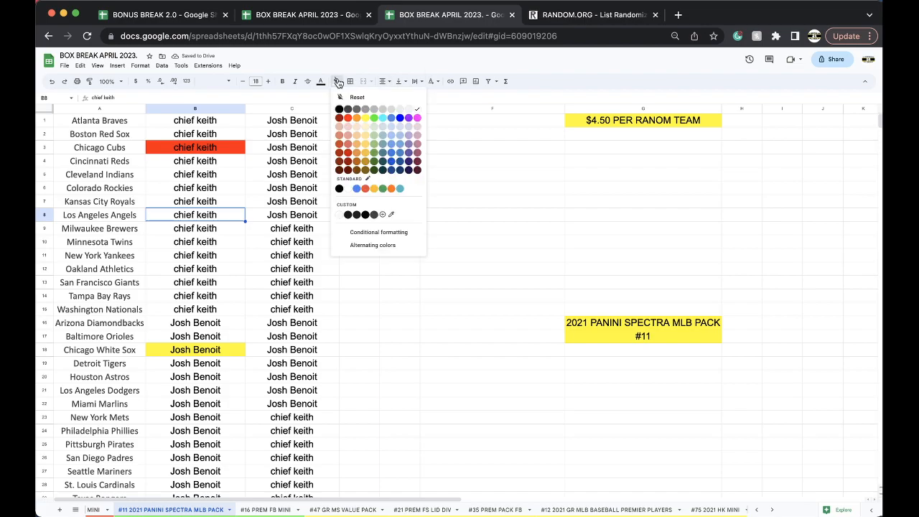
click(348, 118)
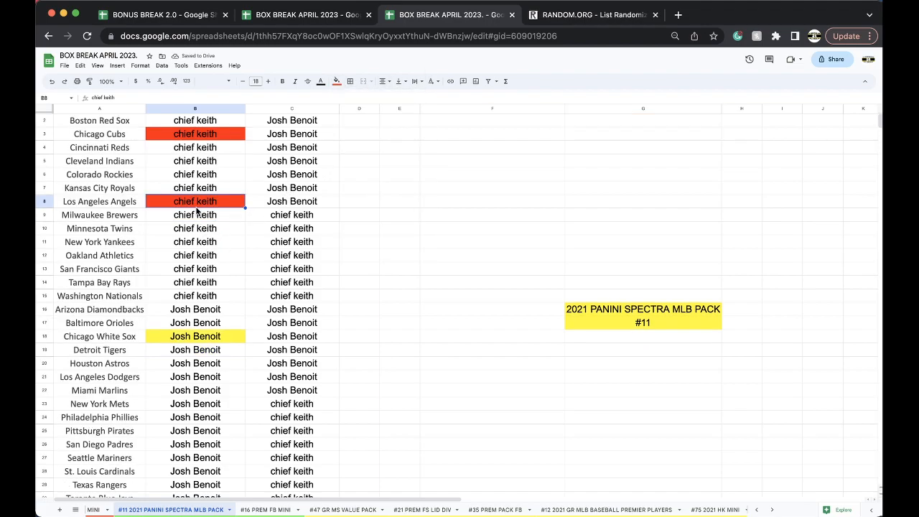
scroll(down, 3)
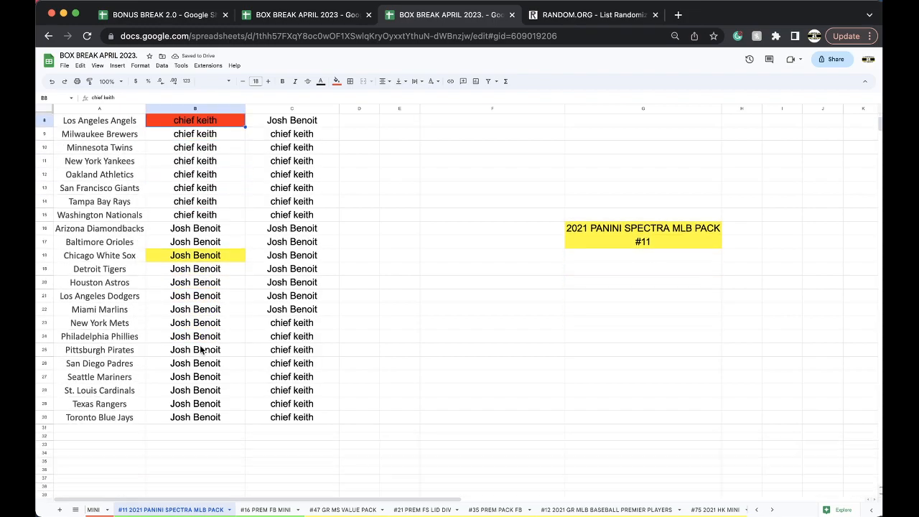
click(336, 80)
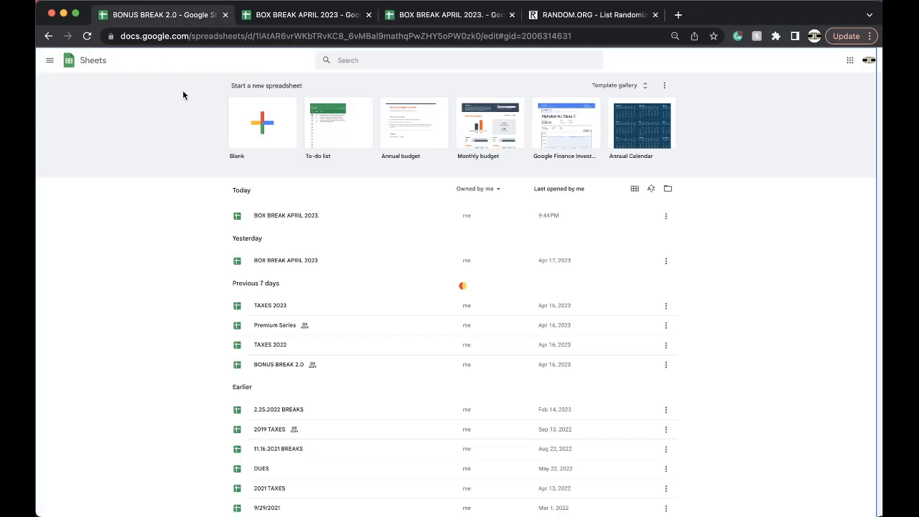
Open BONUS BREAK 2.0 and log New York Mets to chief keith for the #11 Spectra pack.
click(279, 365)
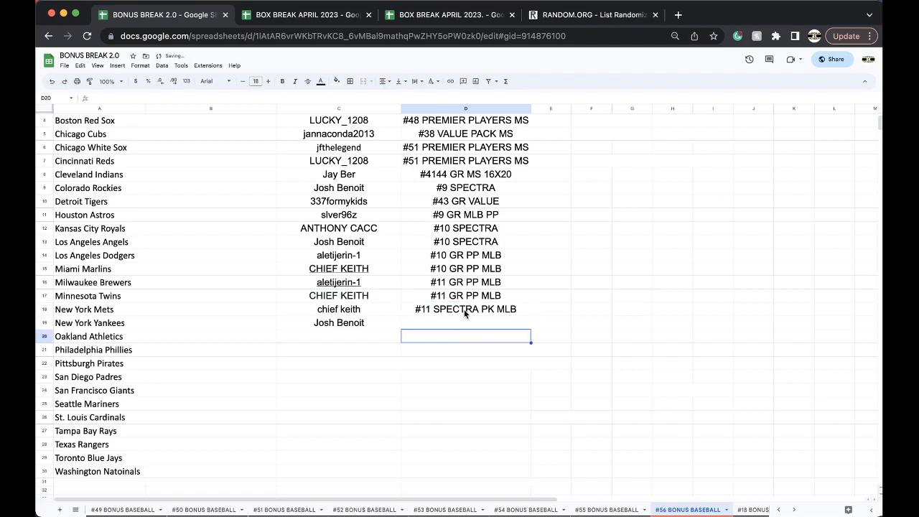
Duplicate the #11 Spectra sheet in BOX BREAK APRIL 2023 as the #12 Spectra pack sheet.
click(448, 14)
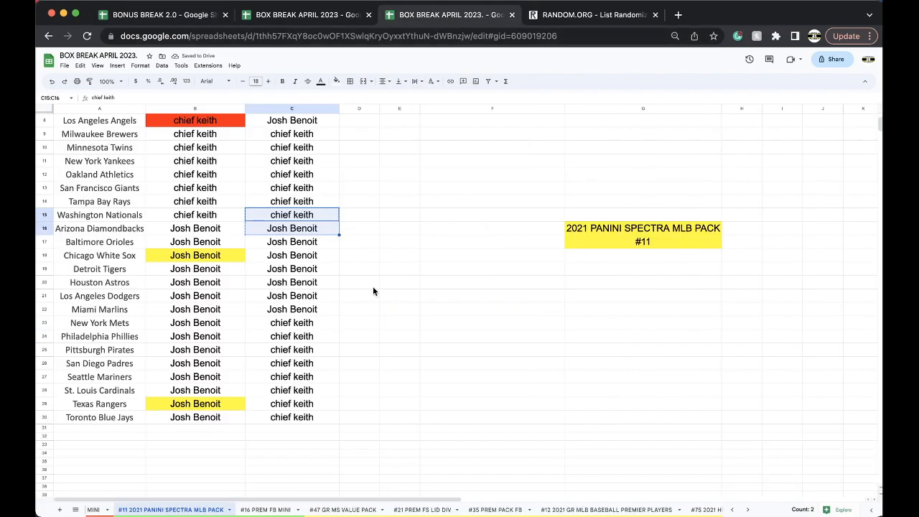
right_click(171, 509)
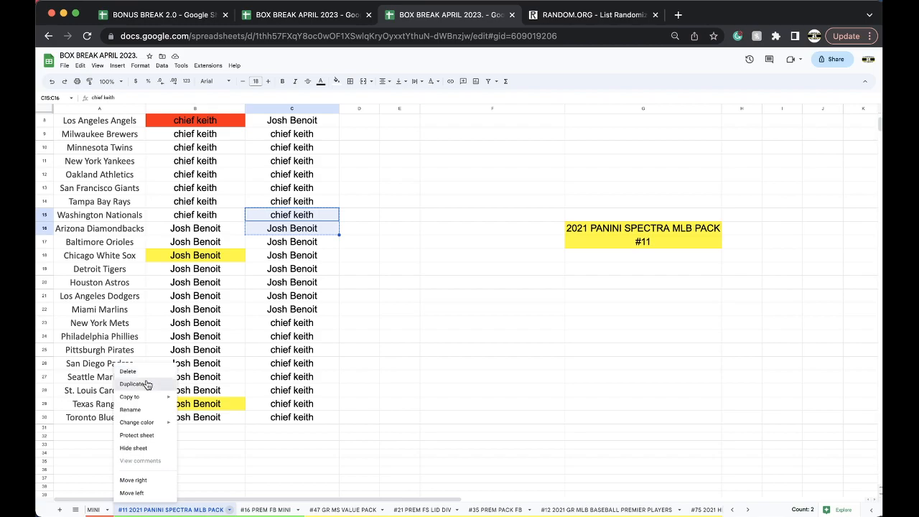
click(135, 382)
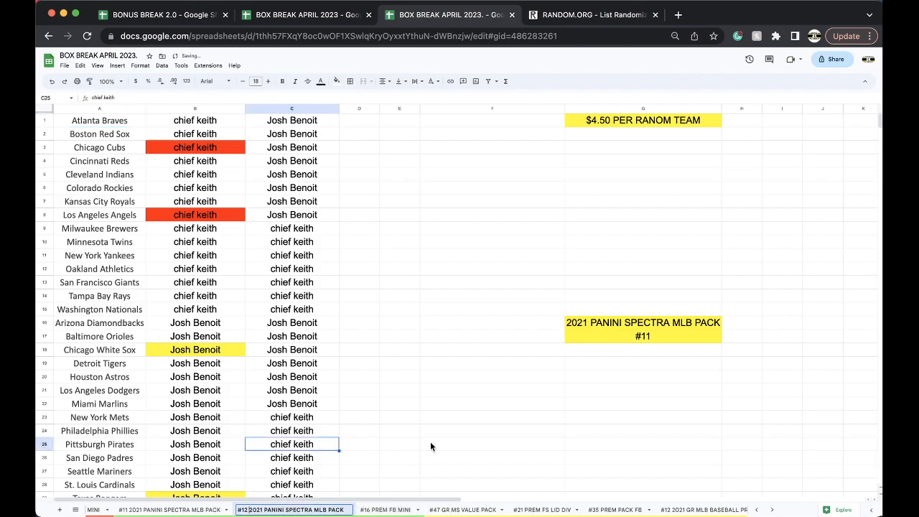
right_click(293, 509)
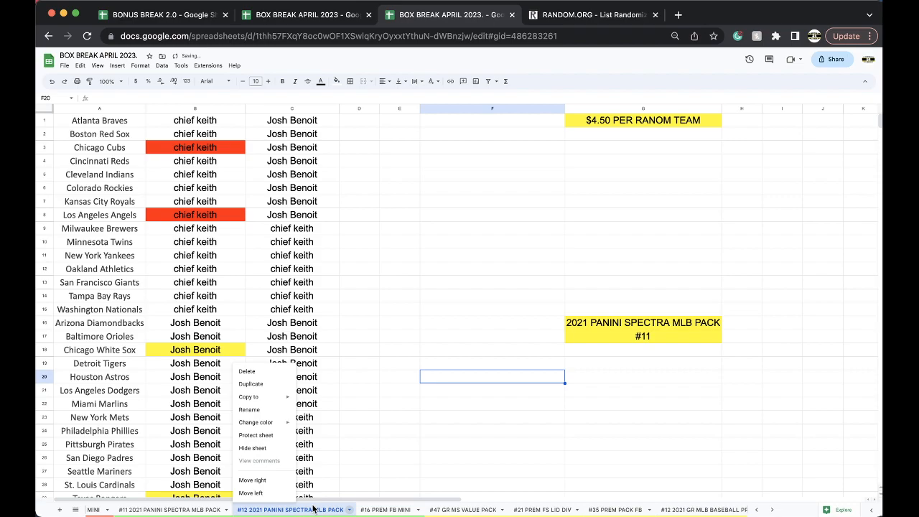
click(256, 422)
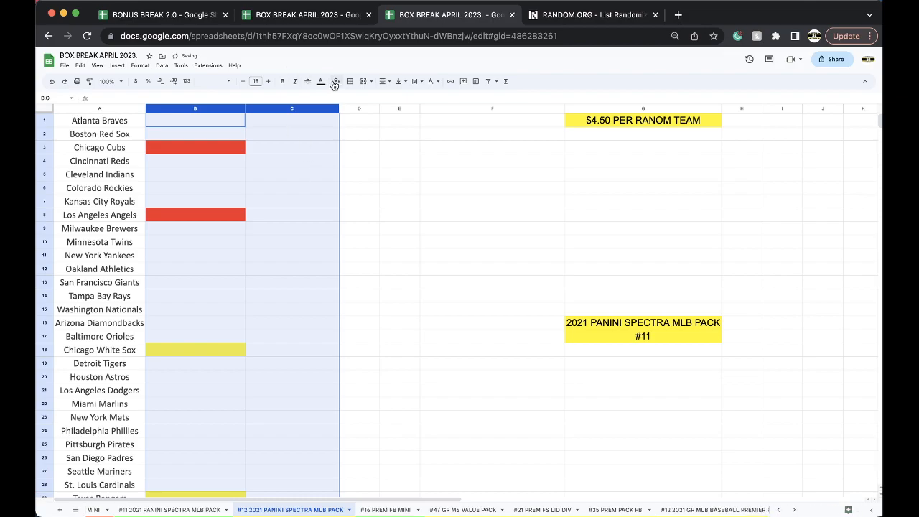
Reset the buyer columns' fill to none and sort the #12 sheet by column A, A to Z.
click(99, 108)
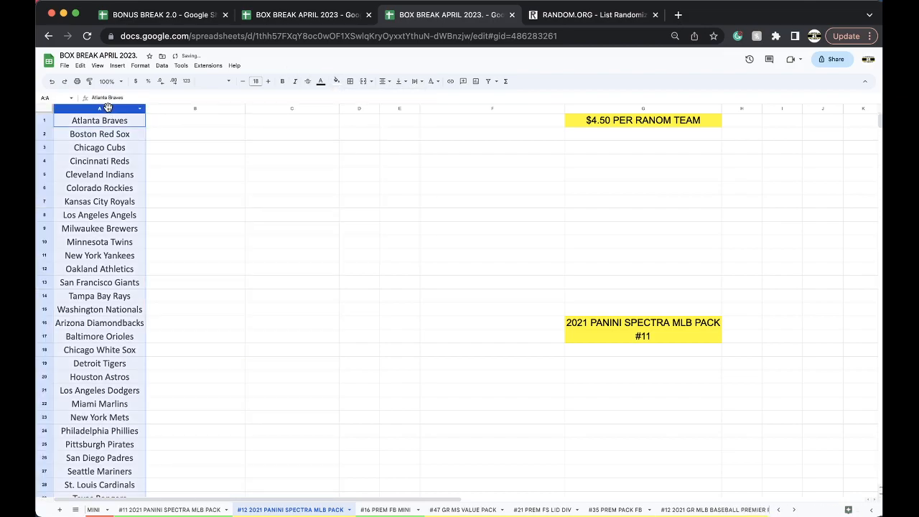
click(161, 66)
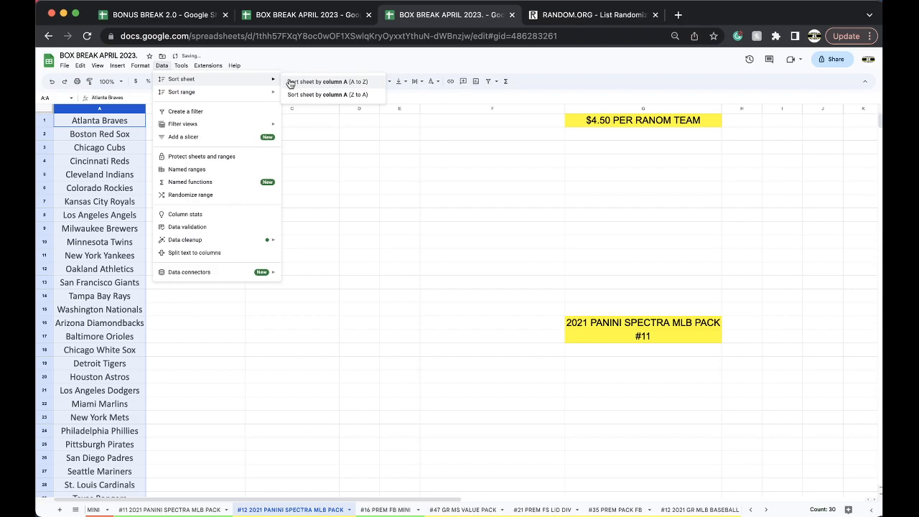
click(328, 80)
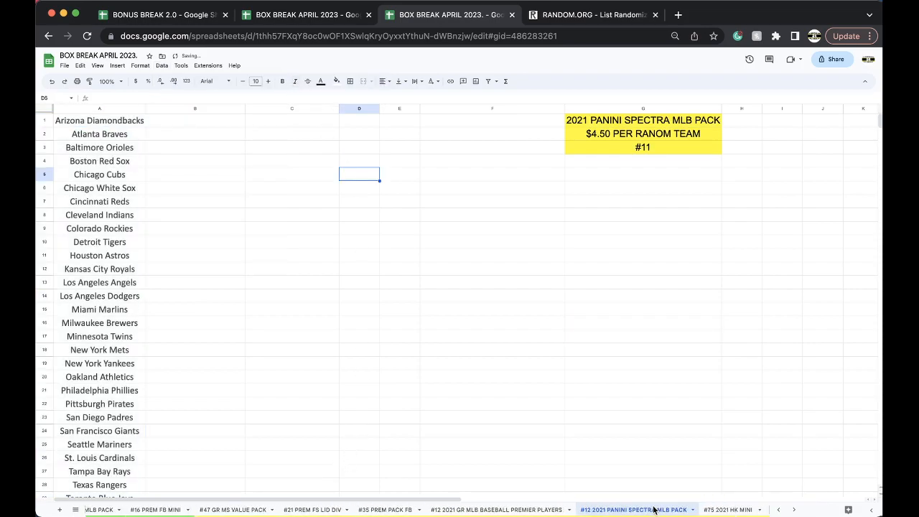
Browse #12 GR MLB, #35 PREM PACK FB and #47 GR MS VALUE PACK, ending on #16 PREM FB MINI.
click(487, 510)
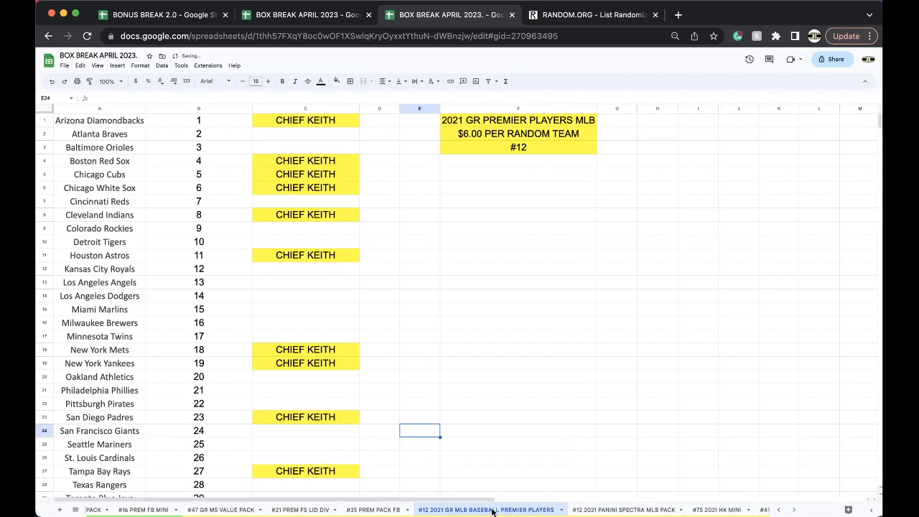
click(479, 508)
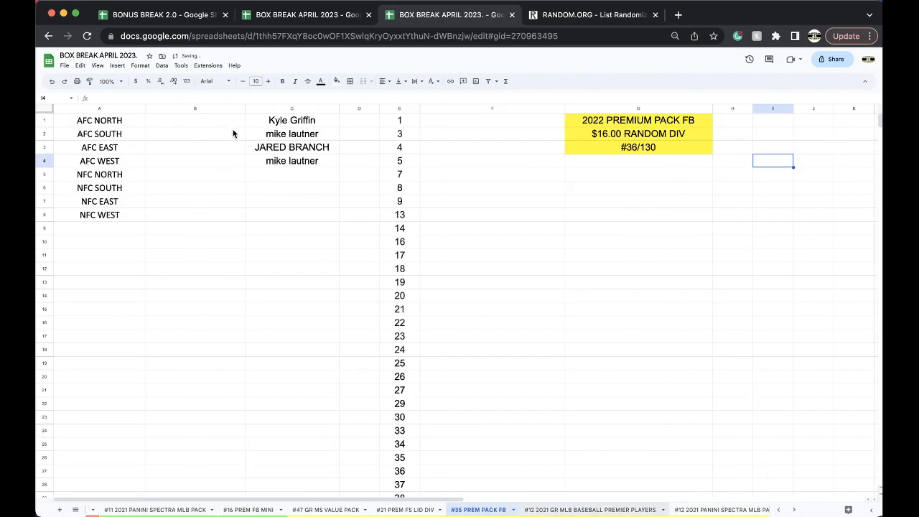
click(592, 508)
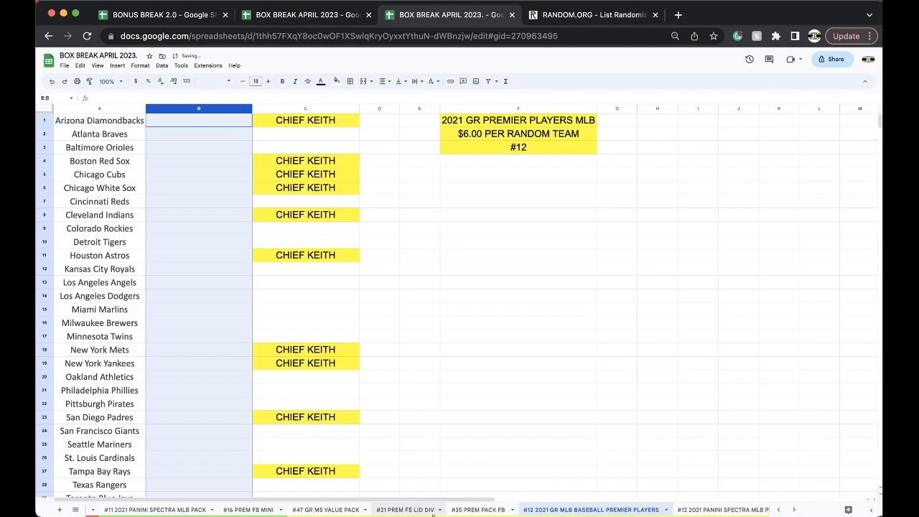
click(478, 508)
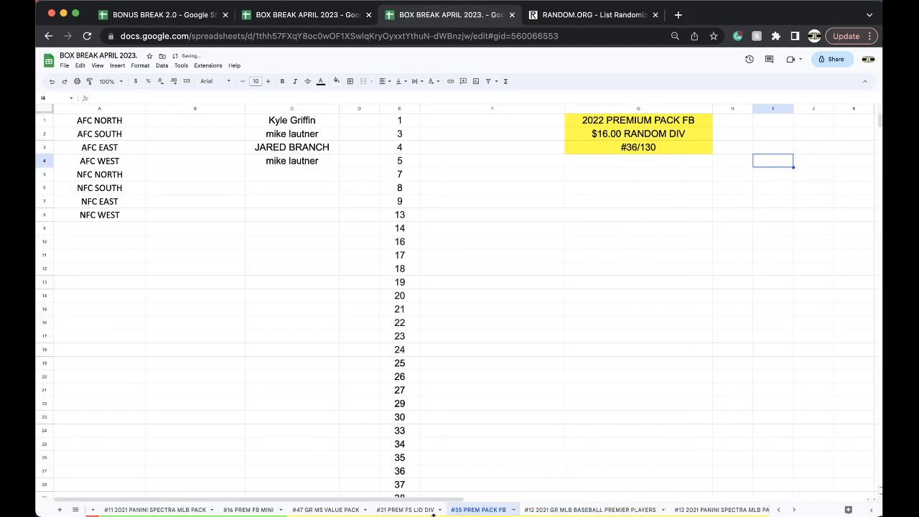
click(327, 510)
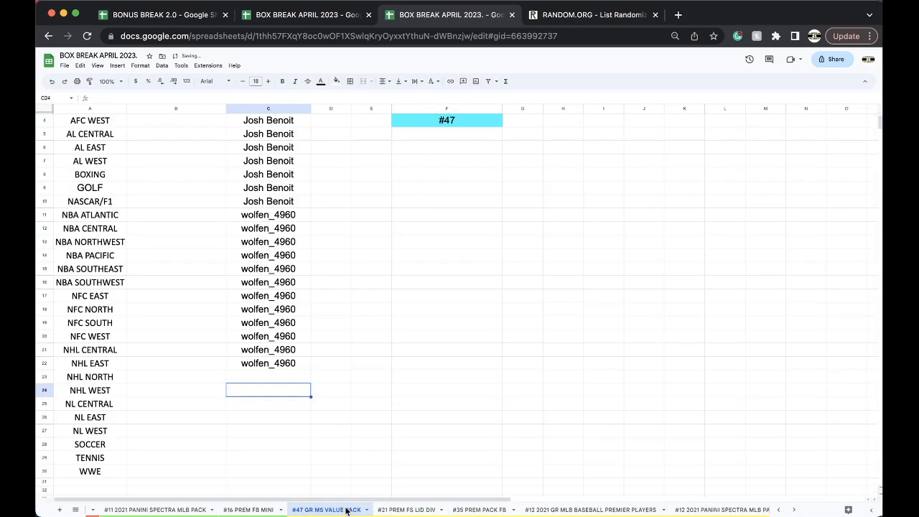
click(250, 509)
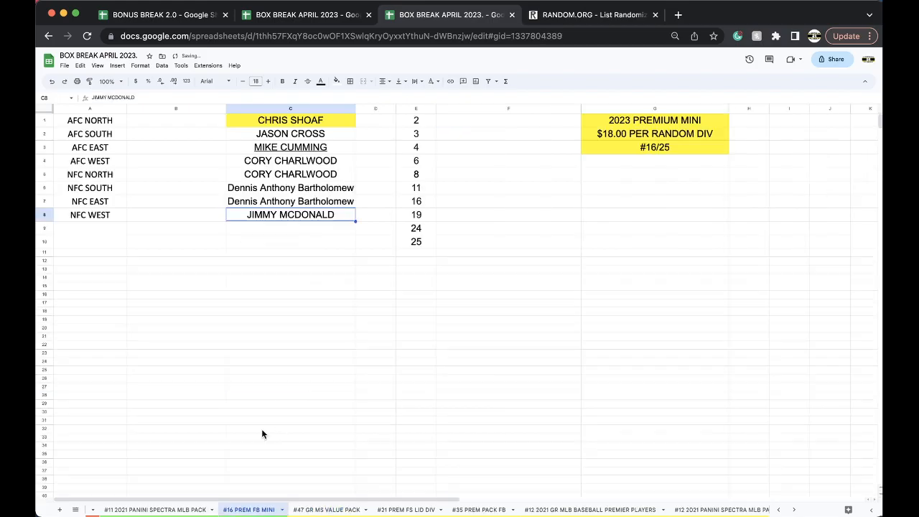